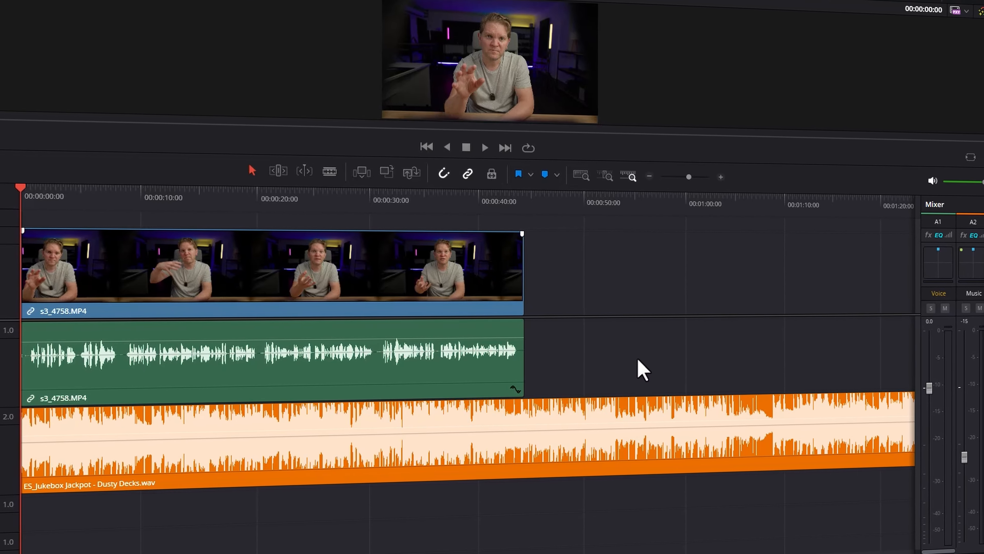
Step: Switch to the Fairlight audio page to show the voice dialogue clip
{"action": "left_click", "coordinate": [613, 541]}
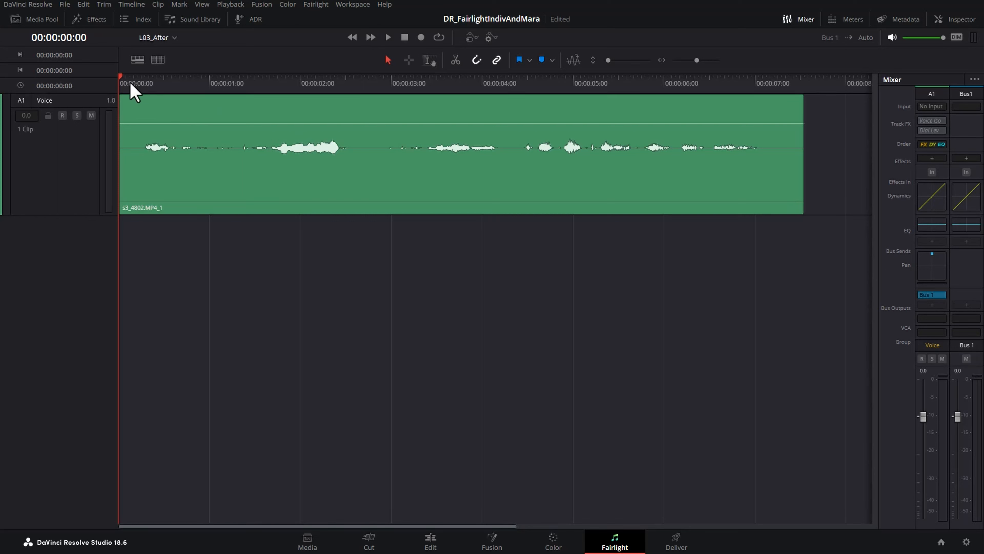
Step: Play the voice clip from its start to review the raised overall volume
{"action": "left_click", "coordinate": [387, 37]}
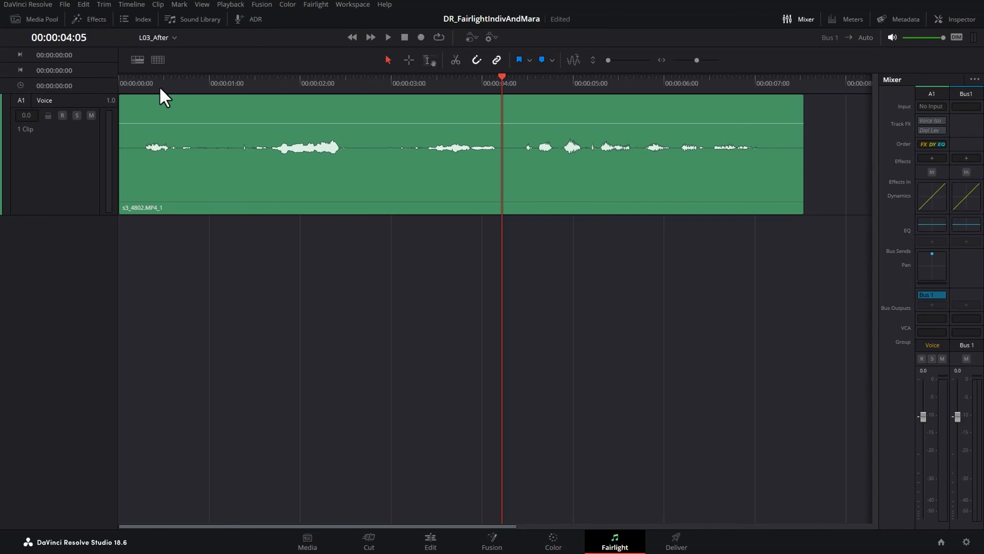
{"action": "left_click", "coordinate": [429, 60]}
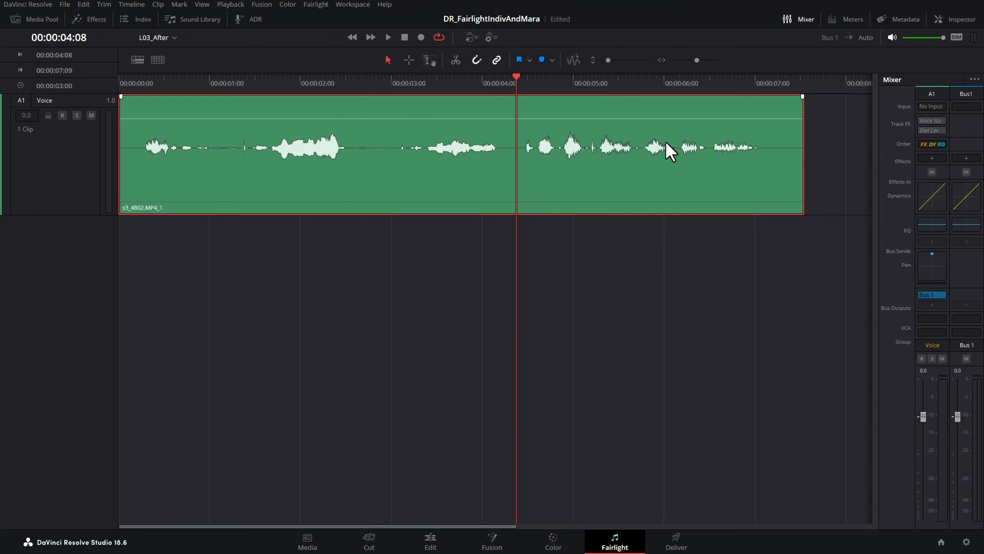
{"action": "mouse_move", "coordinate": [138, 92]}
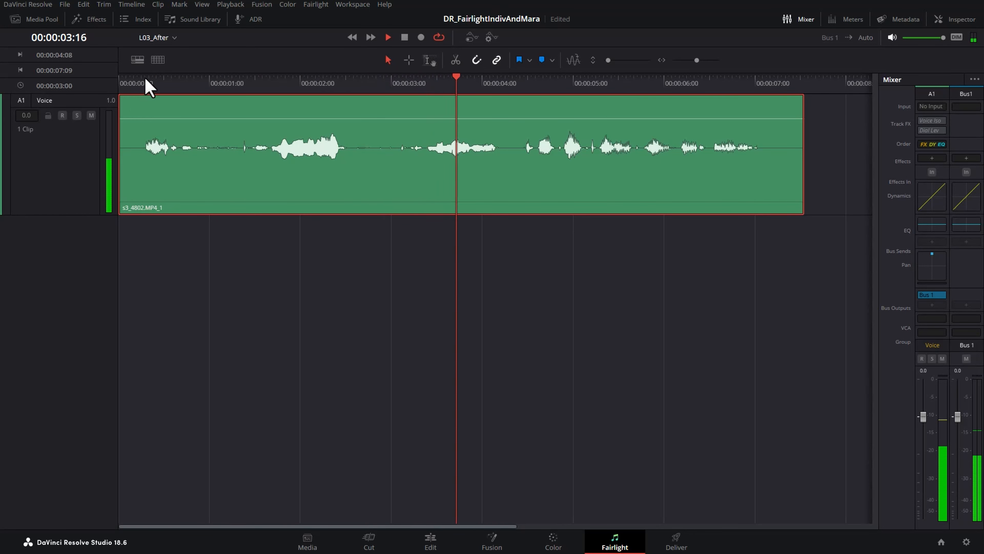
Step: Replay the voice clip from the beginning with looping on
{"action": "left_click", "coordinate": [387, 37]}
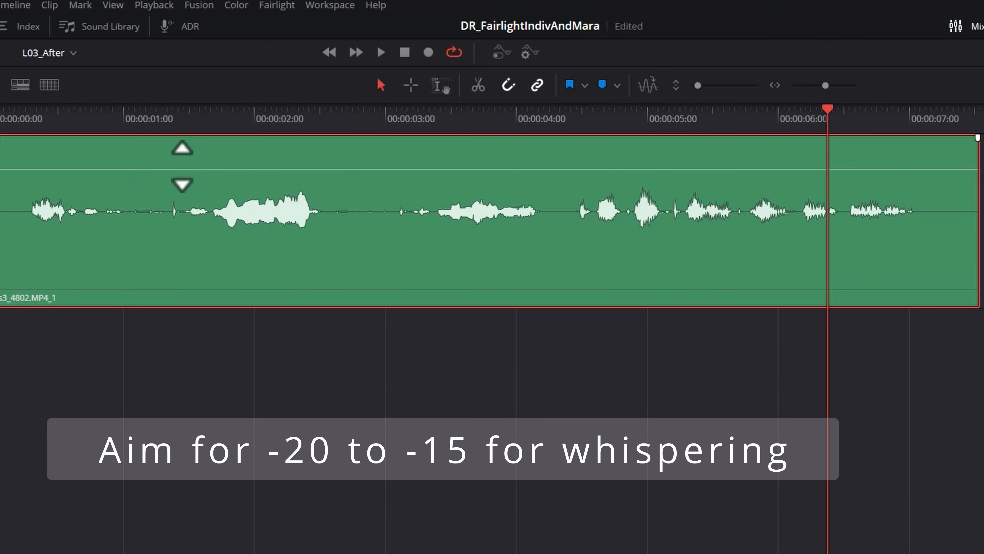
{"action": "mouse_move", "coordinate": [159, 229]}
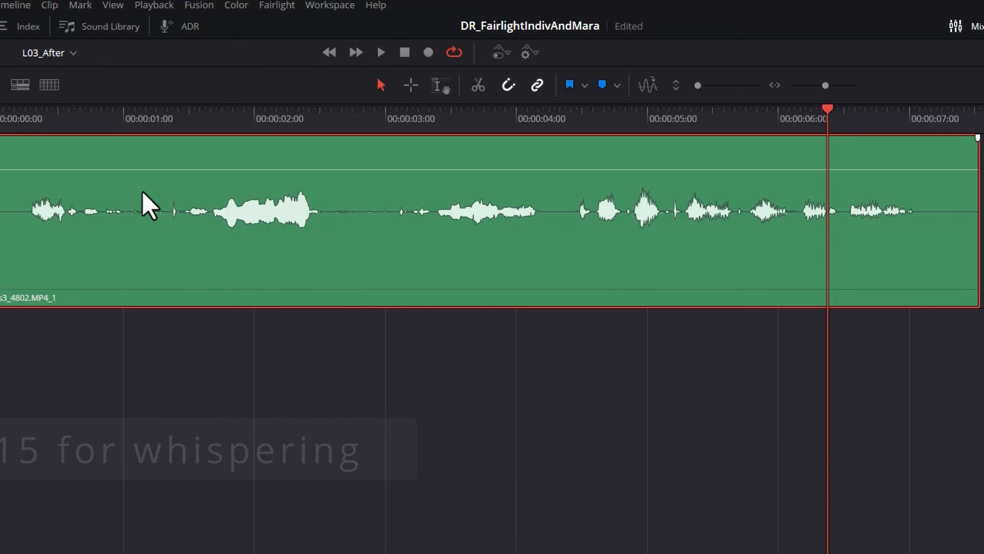
{"action": "mouse_move", "coordinate": [94, 126]}
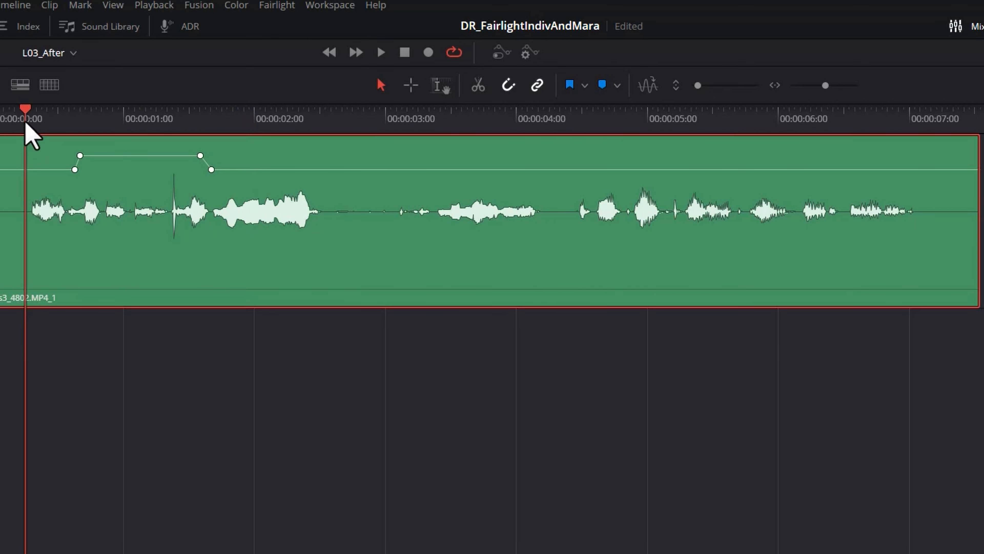
Step: Shape the clip's opening seconds with volume keyframes, boosting the whispered stretch near 2.5 s
{"action": "left_click", "coordinate": [380, 52]}
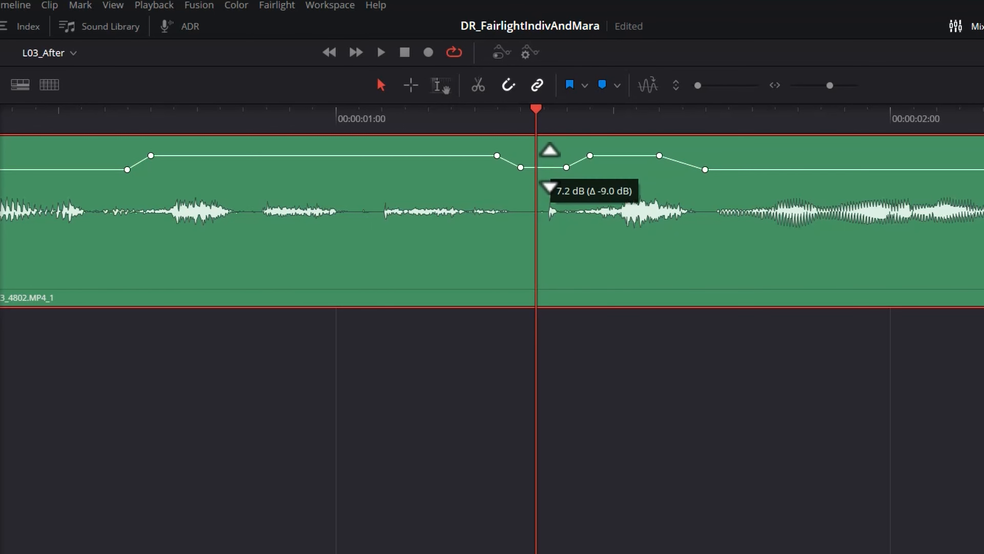
{"action": "left_click", "coordinate": [380, 53]}
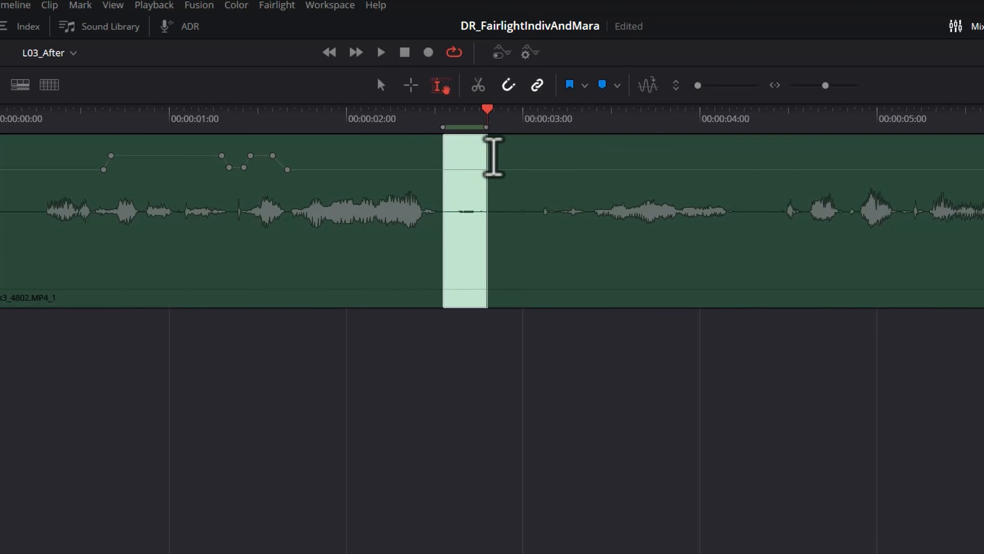
Step: Raise a second volume section for the quiet passage around 2.5–3.3 seconds
{"action": "left_click", "coordinate": [380, 52]}
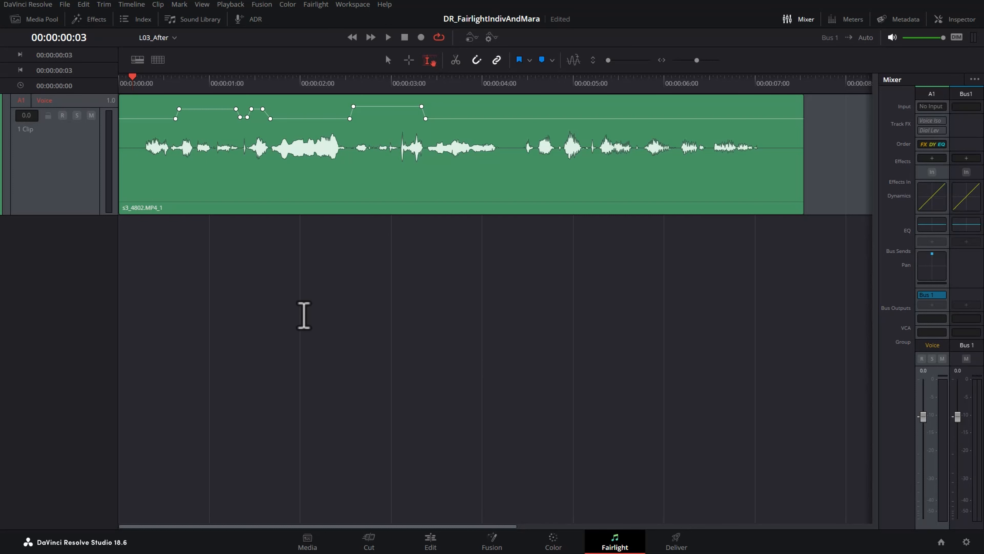
{"action": "left_click", "coordinate": [388, 37]}
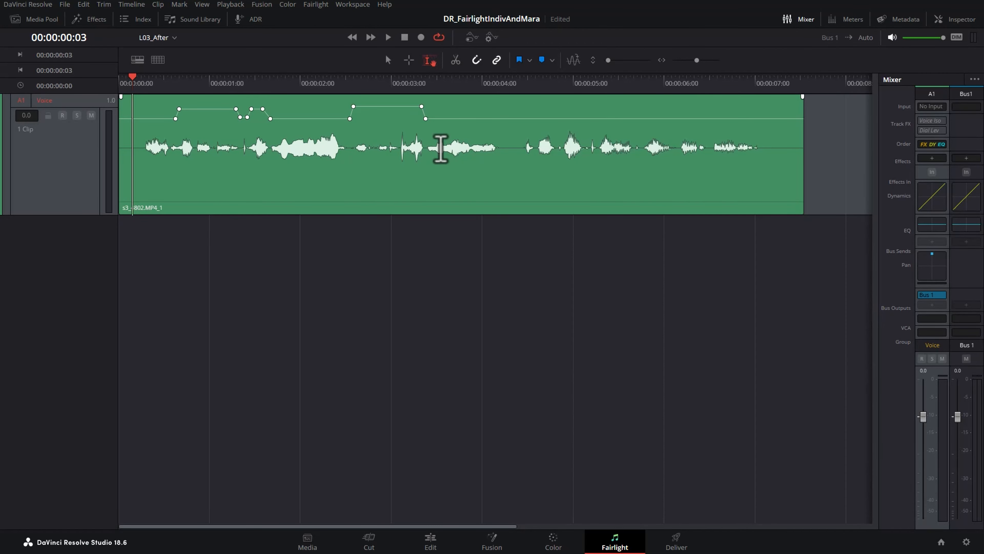
{"action": "mouse_move", "coordinate": [360, 147]}
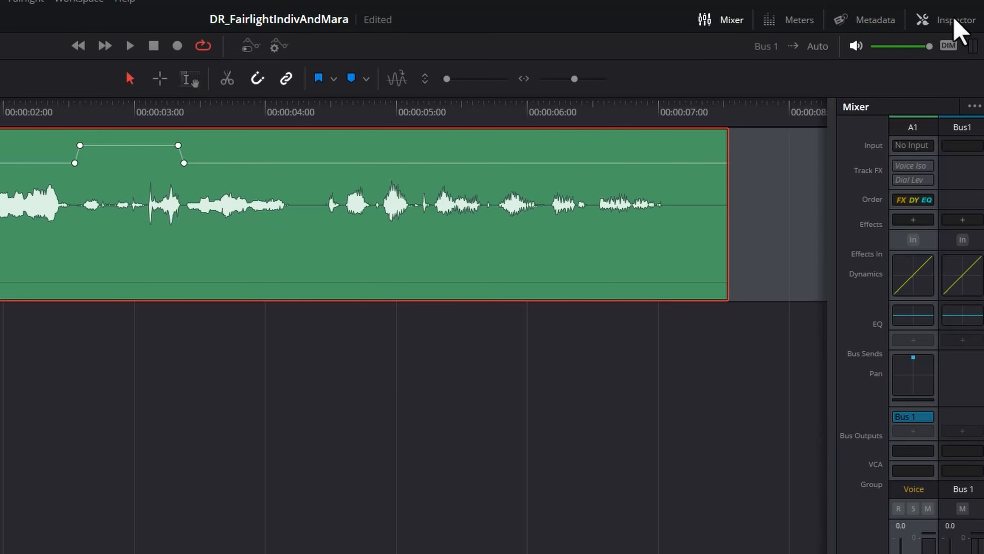
Step: Enable the Dialogue Leveler track effect on the Voice track and show its settings
{"action": "left_click", "coordinate": [953, 20]}
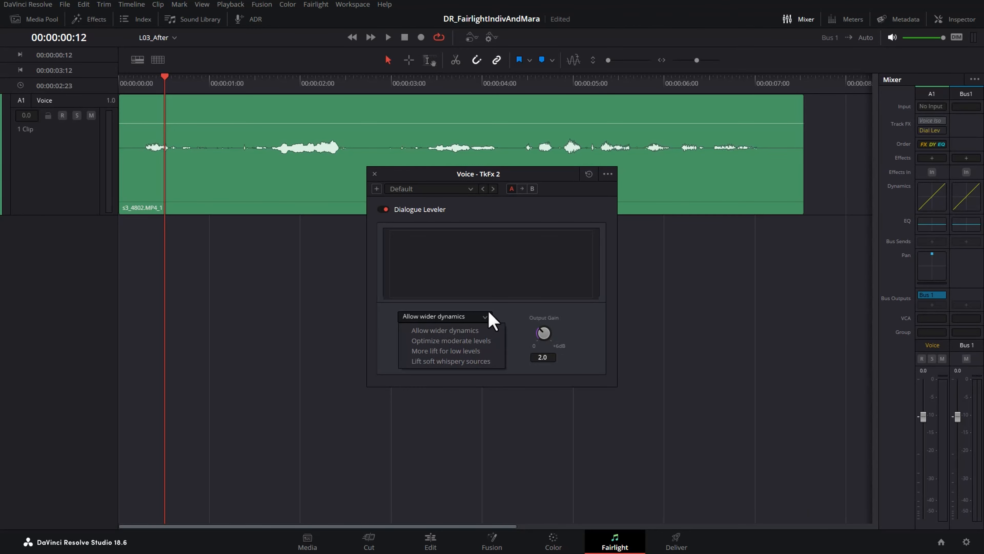
Step: Set the Dialogue Leveler to Allow wider dynamics with output gain 2.7
{"action": "left_click", "coordinate": [444, 330]}
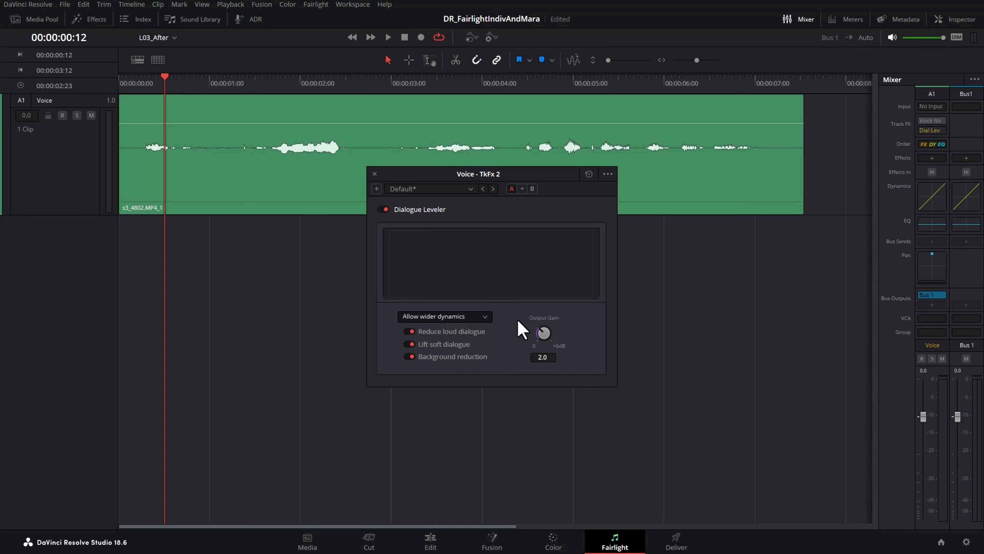
{"action": "left_click_drag", "start_coordinate": [524, 328], "coordinate": [561, 340]}
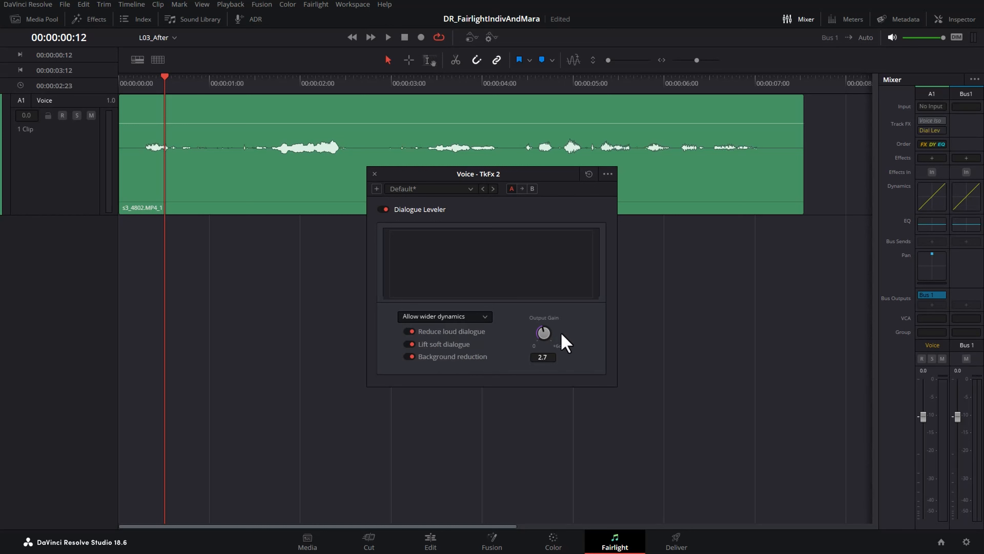